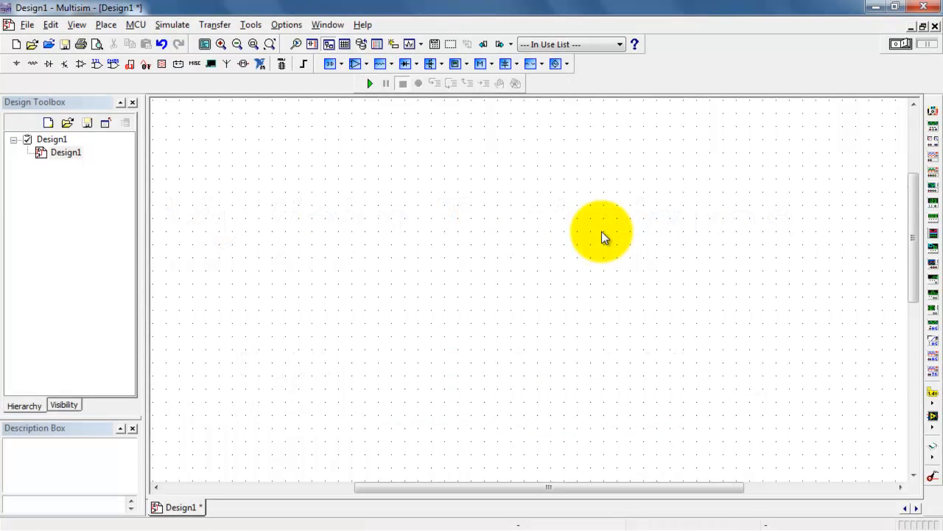
pyautogui.moveTo(504, 301)
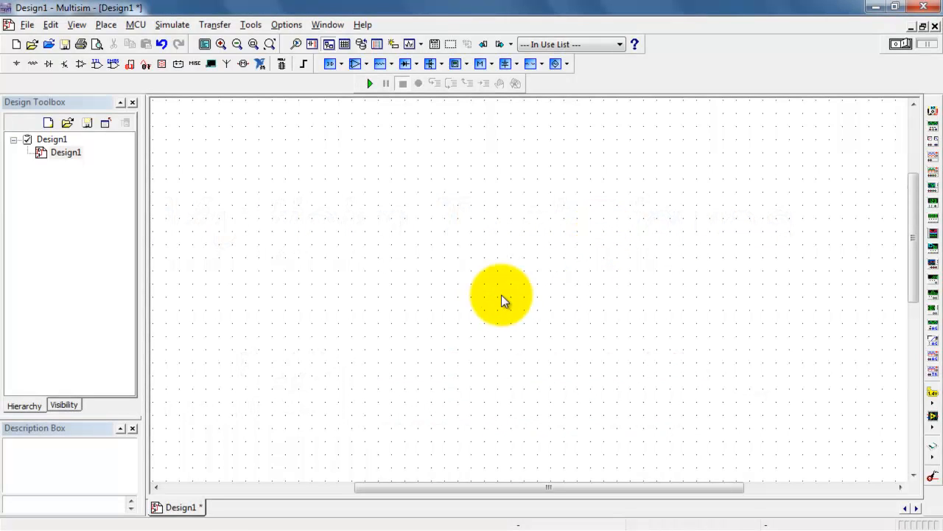
# - Find the 2N7000G MOSFET via the component chooser (search '2n7') and place it as Q1
pyautogui.click(106, 23)
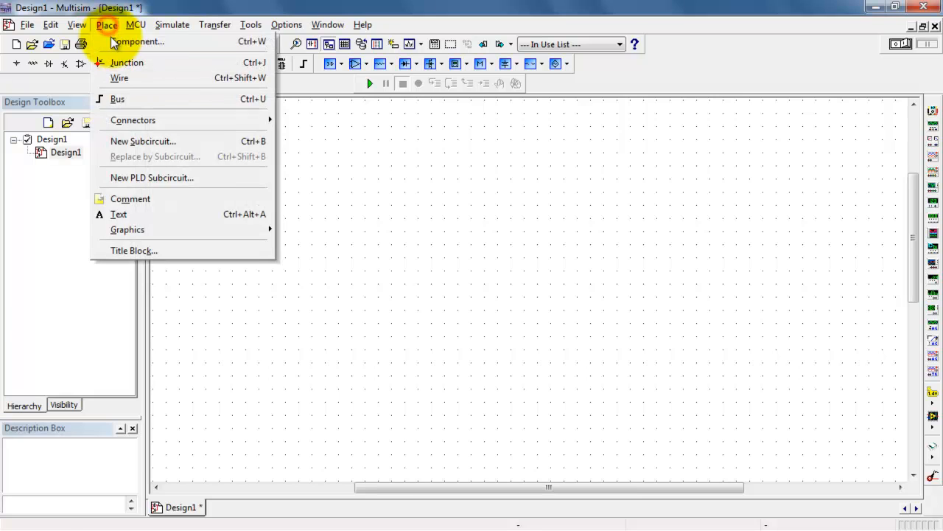
pyautogui.click(138, 41)
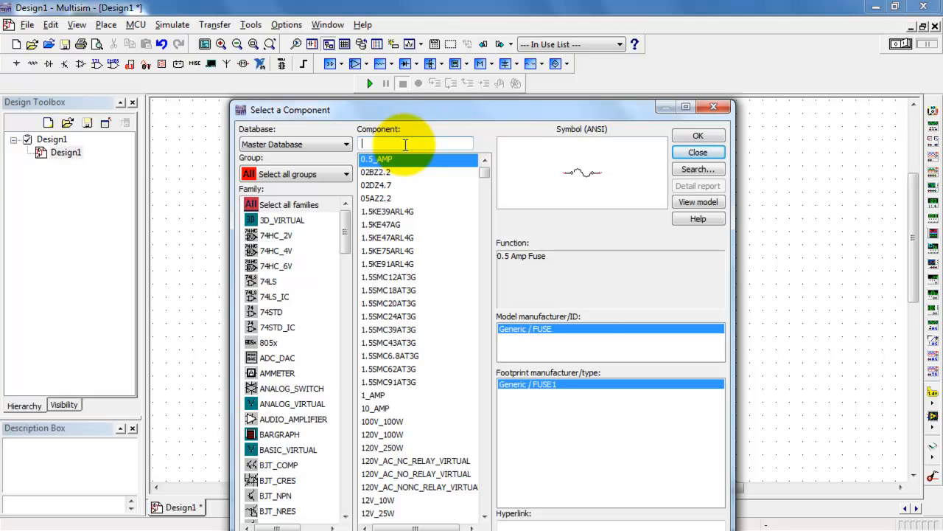
pyautogui.write('2n7')
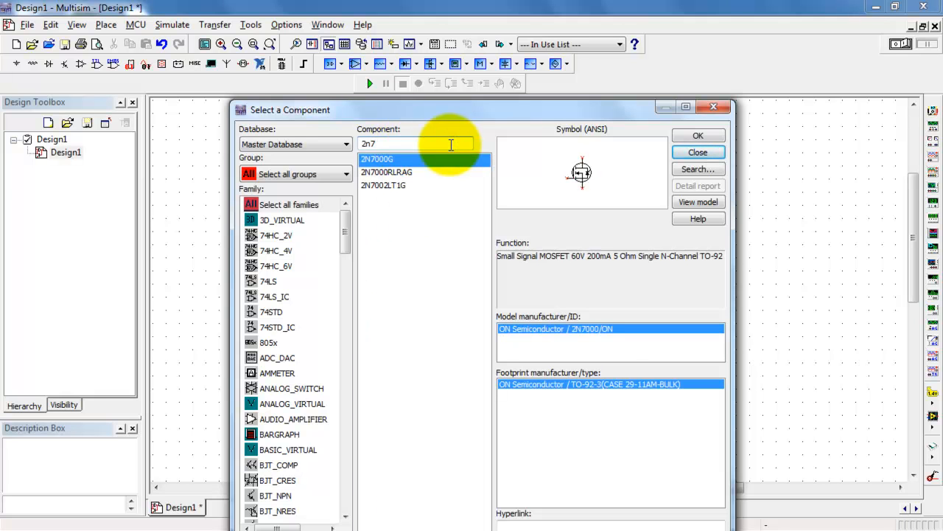
pyautogui.click(697, 136)
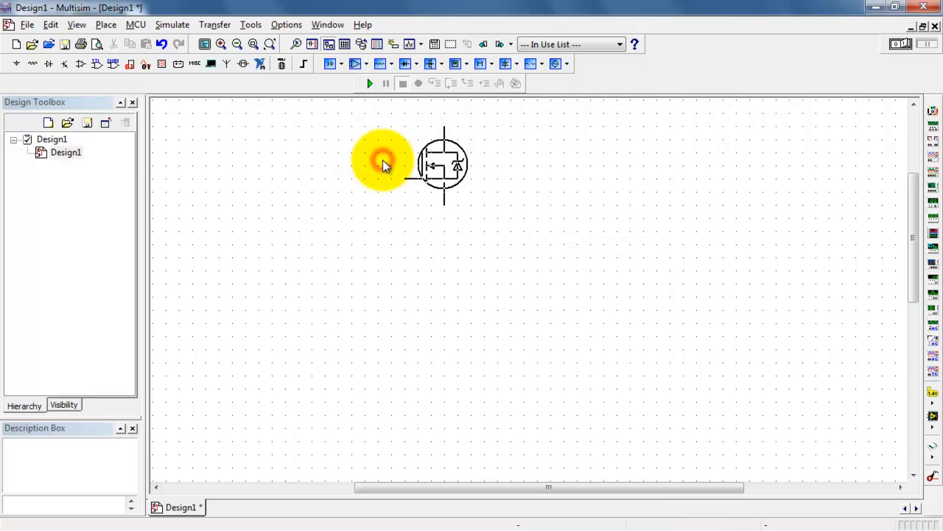
pyautogui.doubleClick(442, 162)
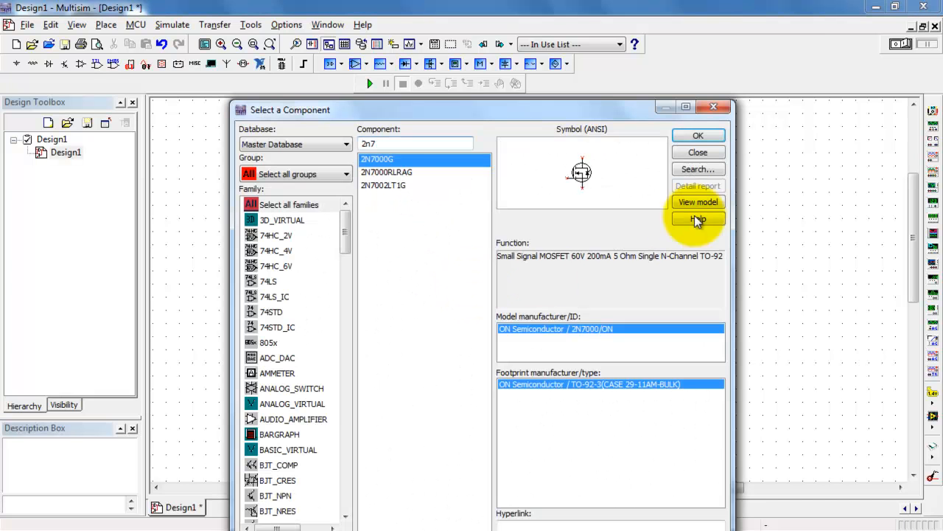
pyautogui.click(698, 136)
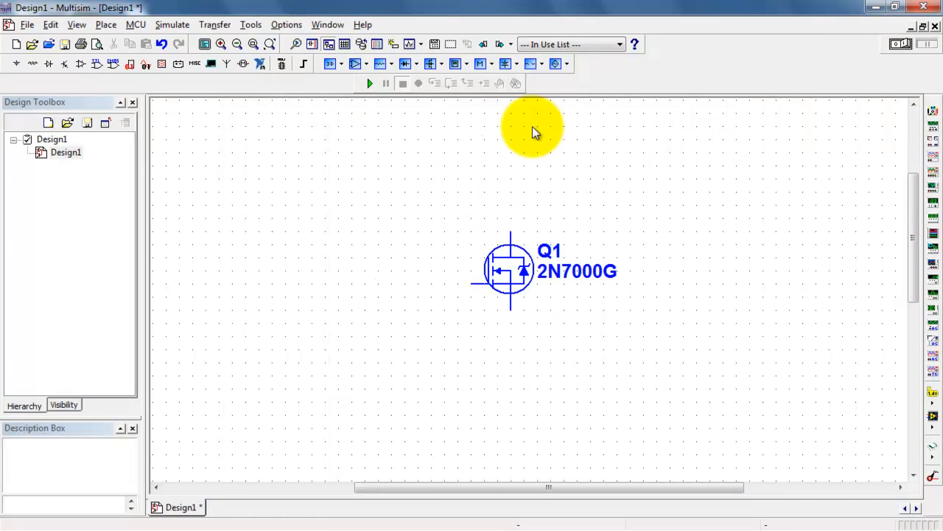
pyautogui.moveTo(660, 84)
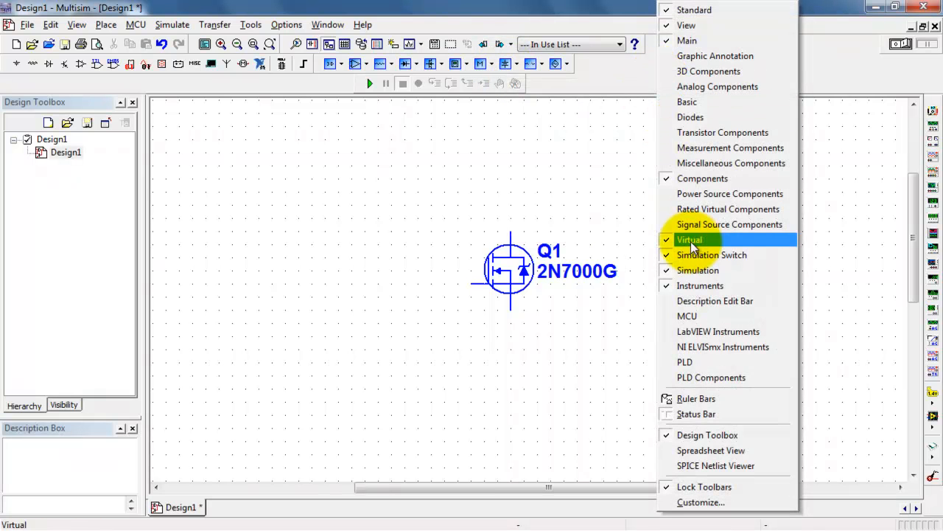
# - Place a ground symbol connected beneath transistor Q1
pyautogui.click(690, 239)
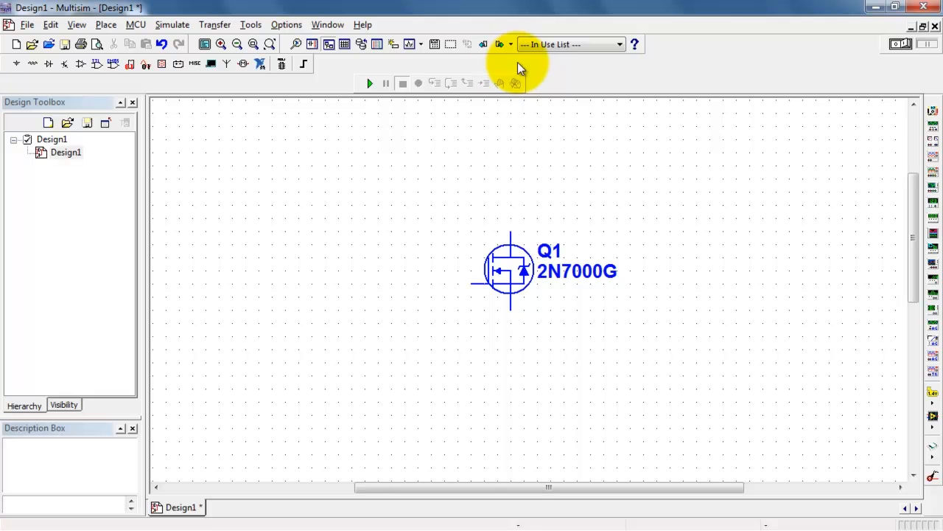
pyautogui.rightClick(516, 62)
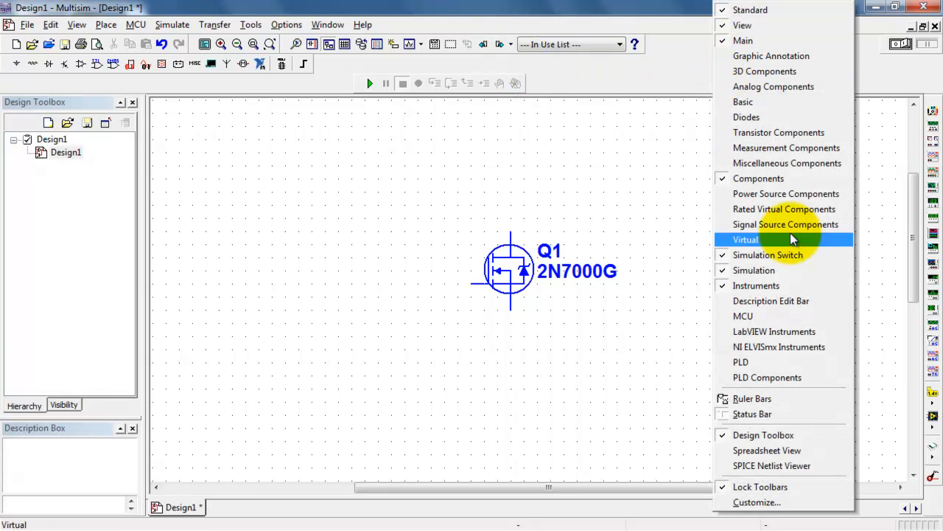
pyautogui.click(745, 239)
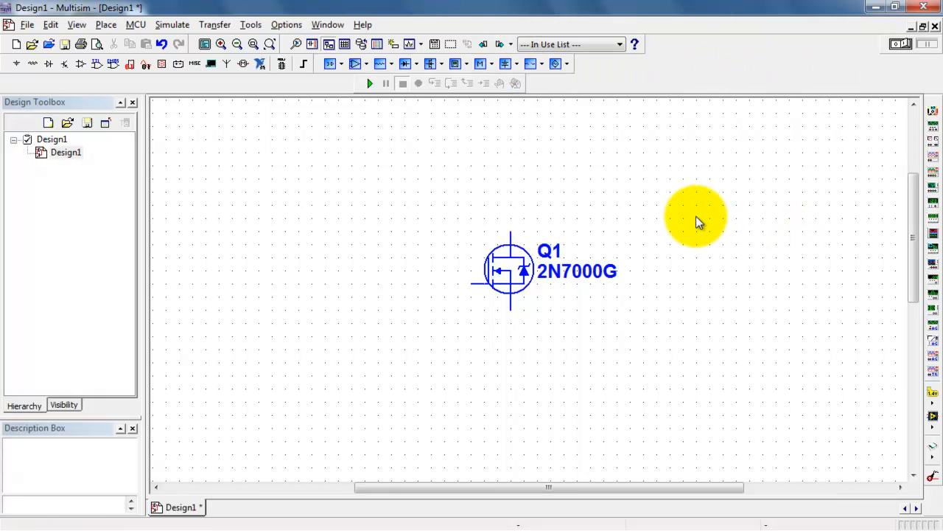
pyautogui.click(508, 64)
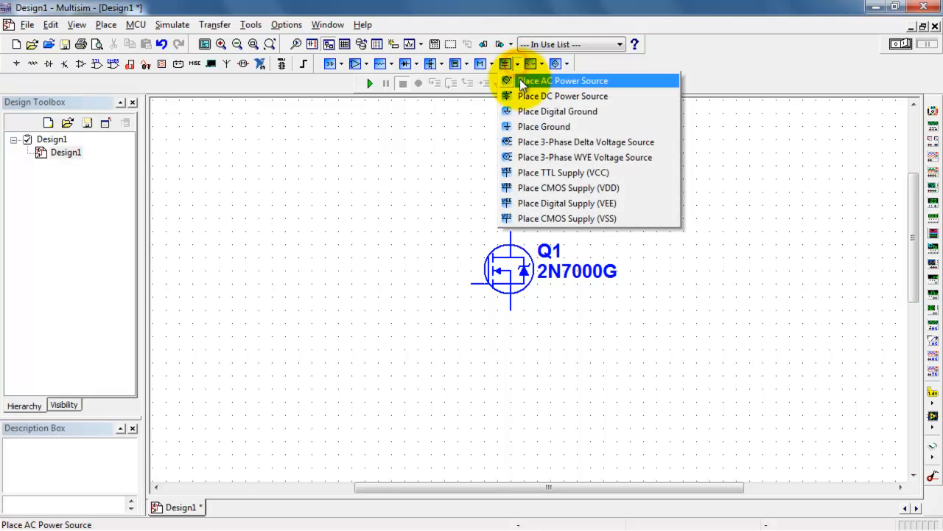
pyautogui.click(542, 127)
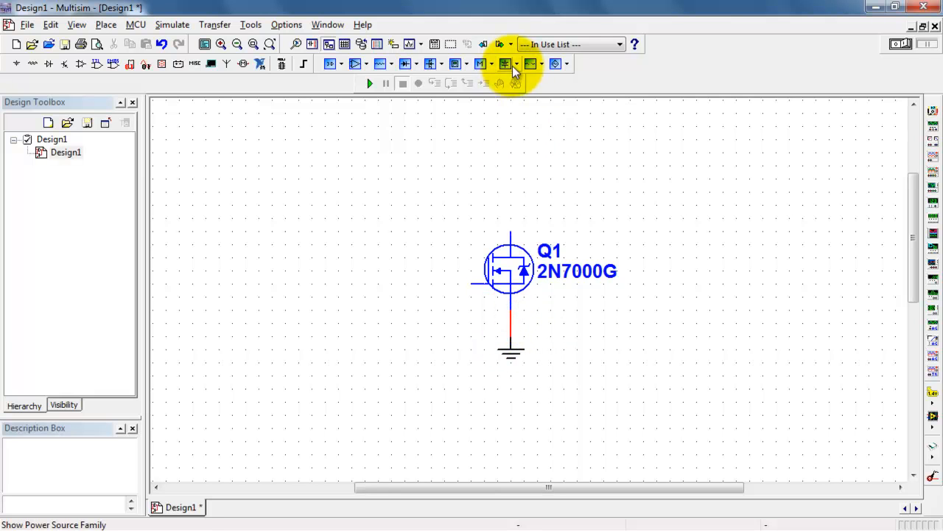
# - Pick a DC voltage source from the power source family to place left of Q1
pyautogui.click(504, 65)
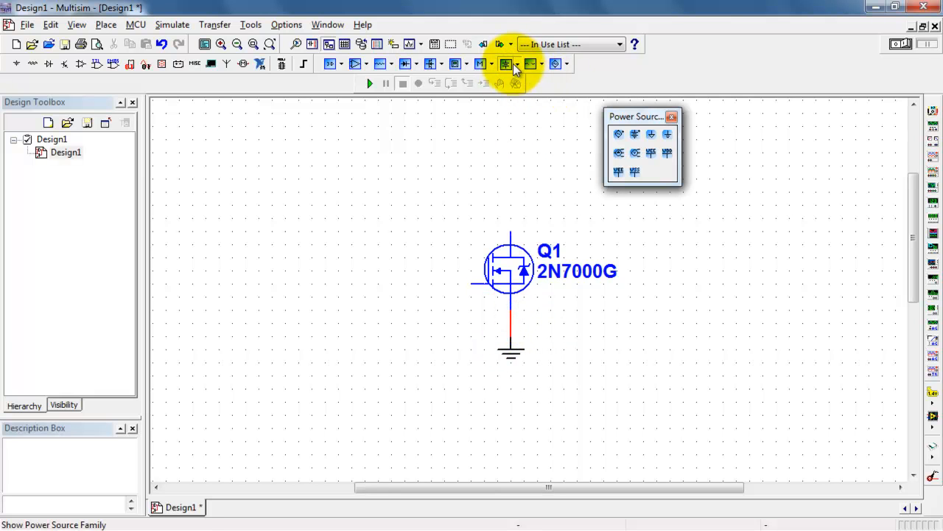
pyautogui.click(512, 64)
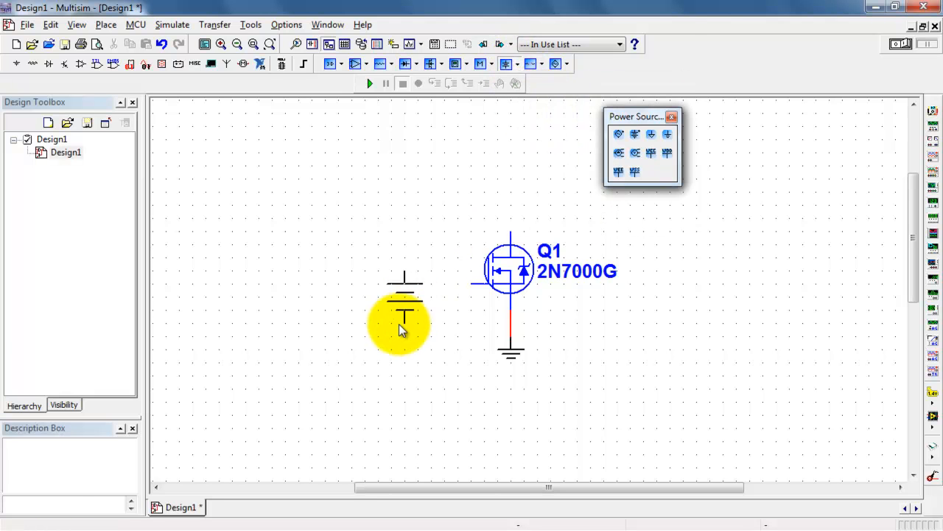
# - Nudge the DC source left and rename its RefDes to VGS
pyautogui.moveTo(404, 325); pyautogui.dragTo(383, 324)
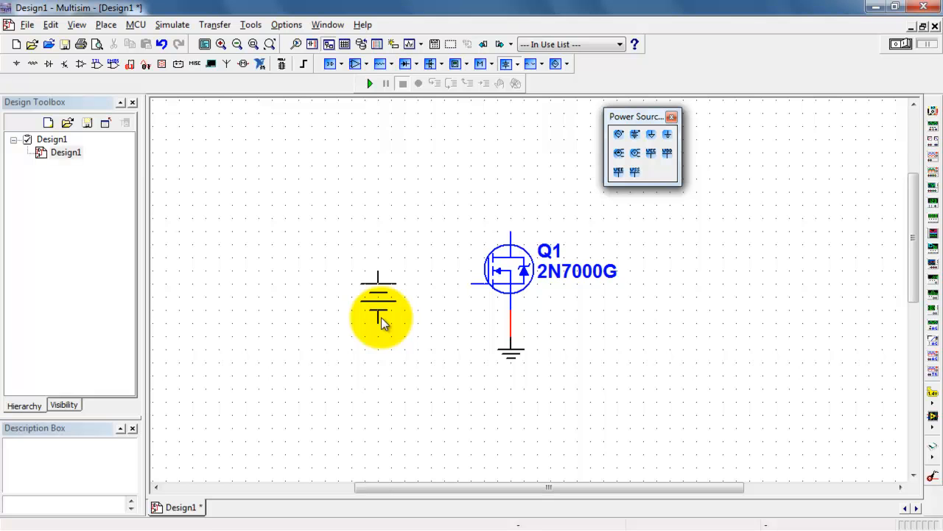
pyautogui.doubleClick(378, 302)
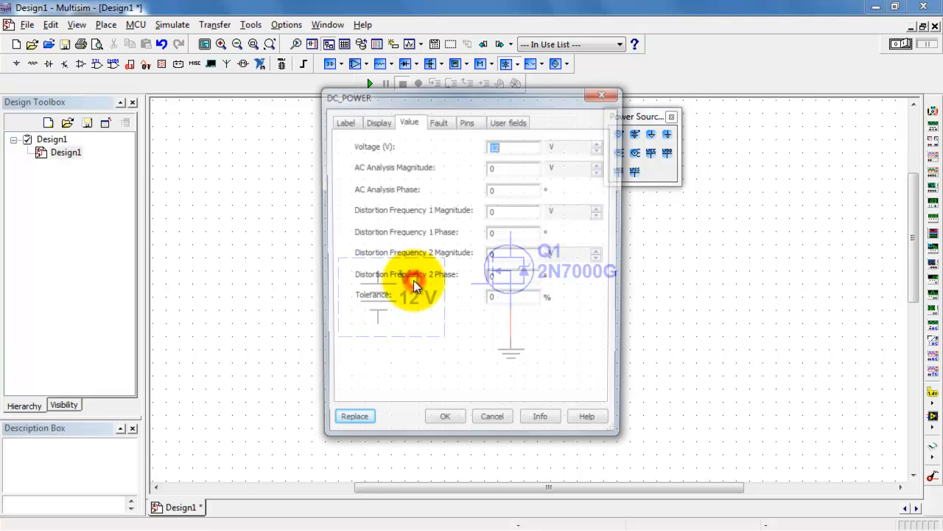
pyautogui.click(342, 121)
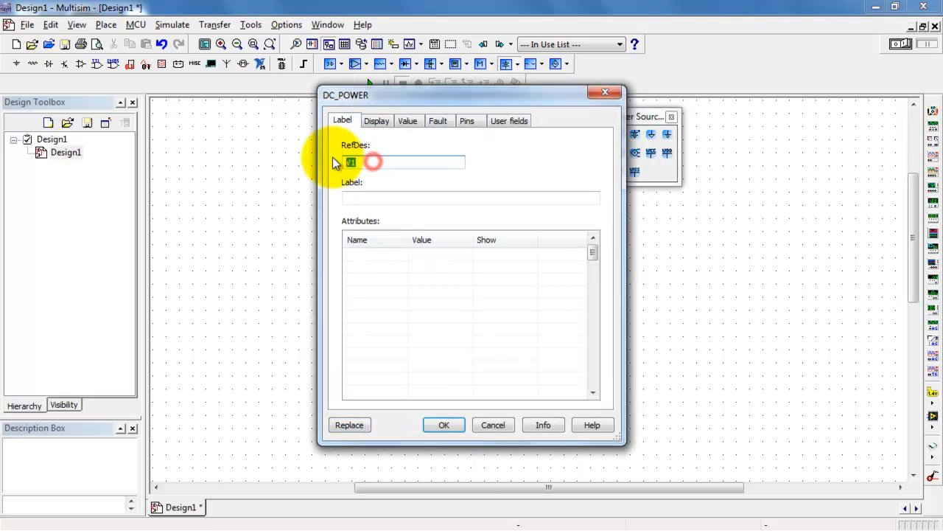
pyautogui.write('VGS')
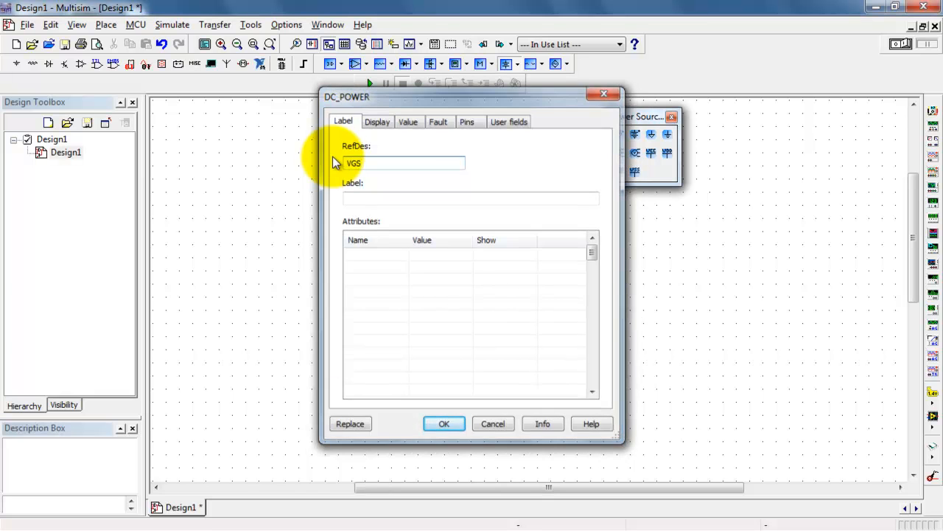
pyautogui.click(444, 423)
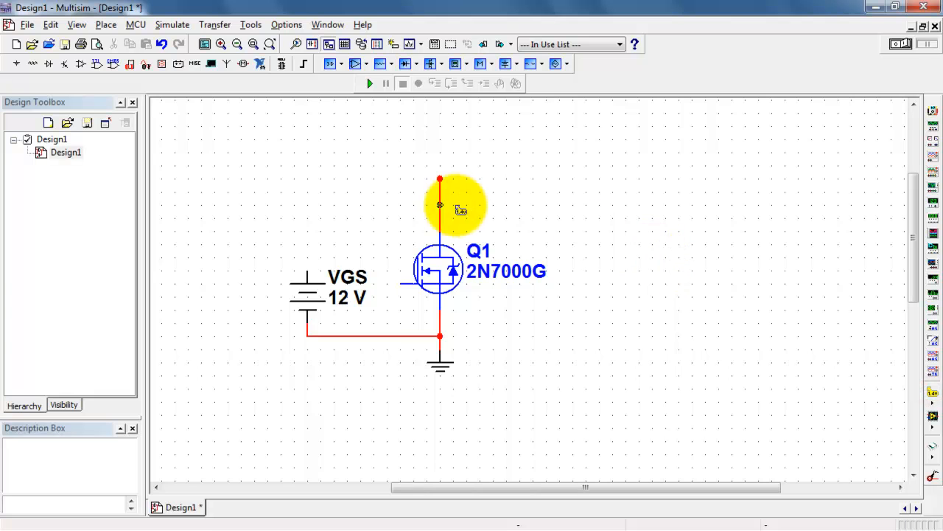
# - Attach a probe at Q1's drain, name it ID and show only the current reading
pyautogui.click(439, 207)
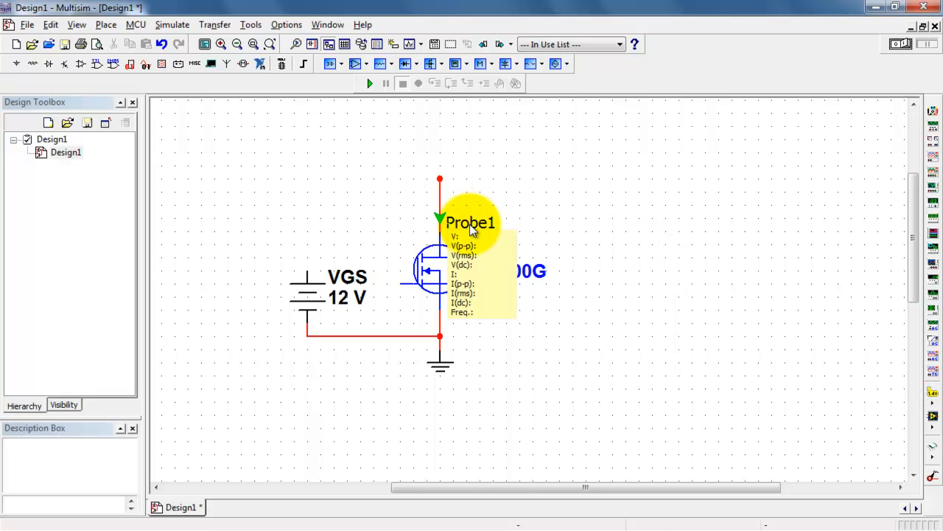
pyautogui.doubleClick(468, 221)
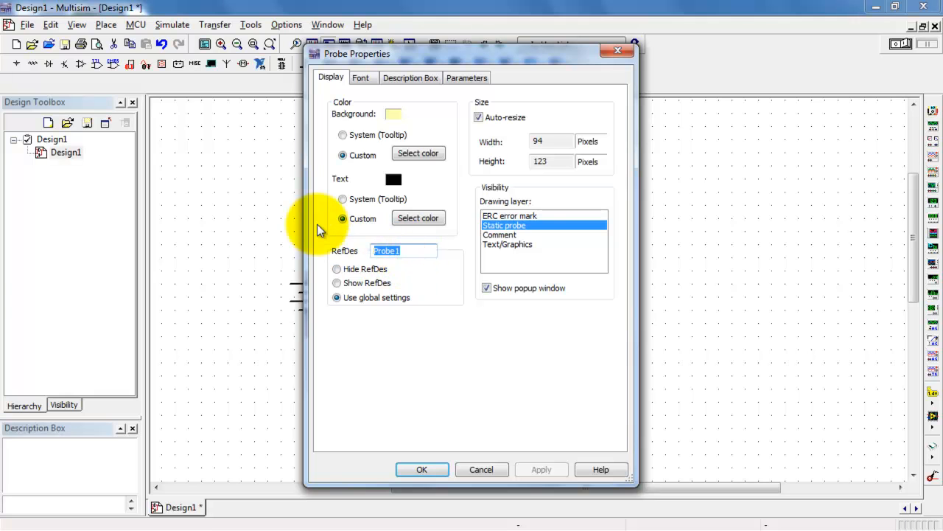
pyautogui.write('ID')
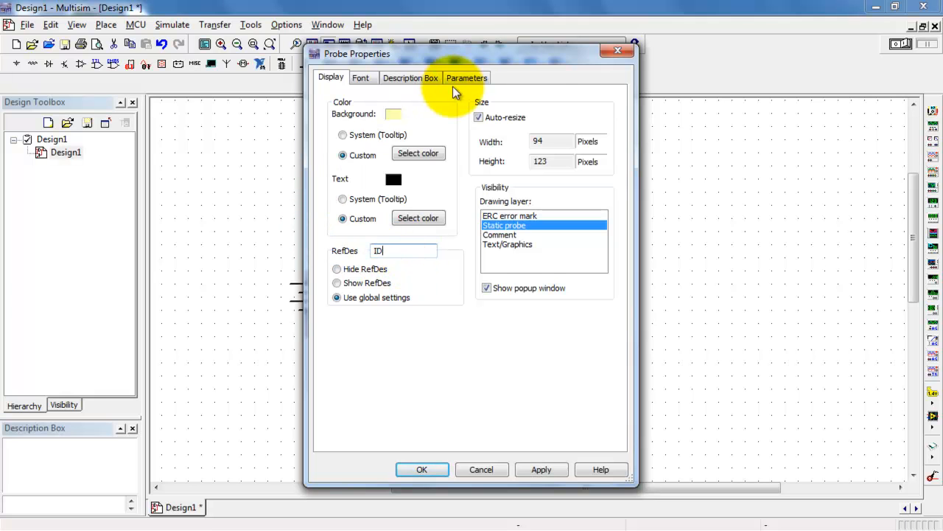
pyautogui.click(466, 76)
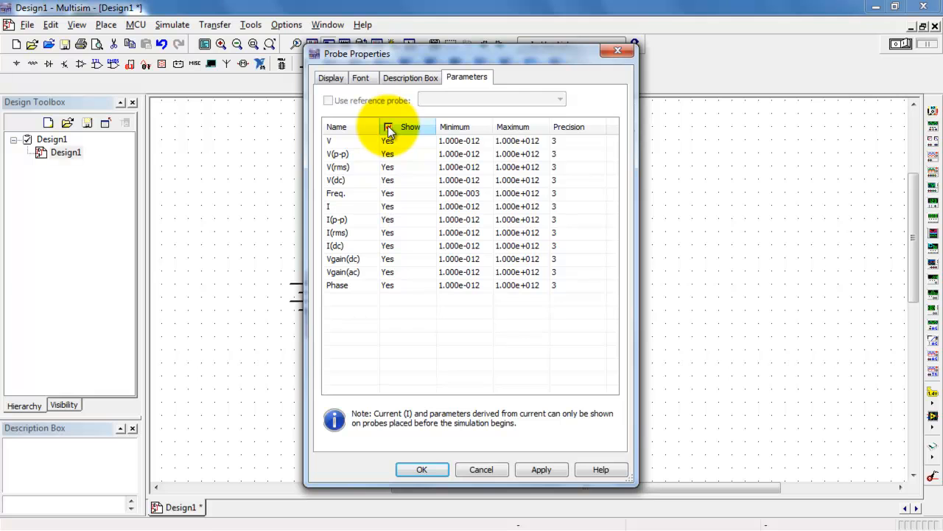
pyautogui.click(389, 126)
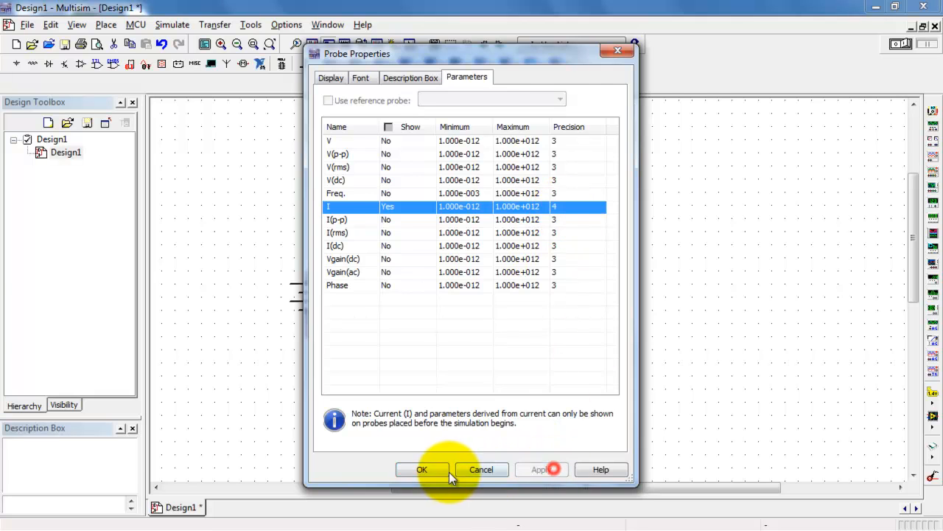
pyautogui.click(422, 469)
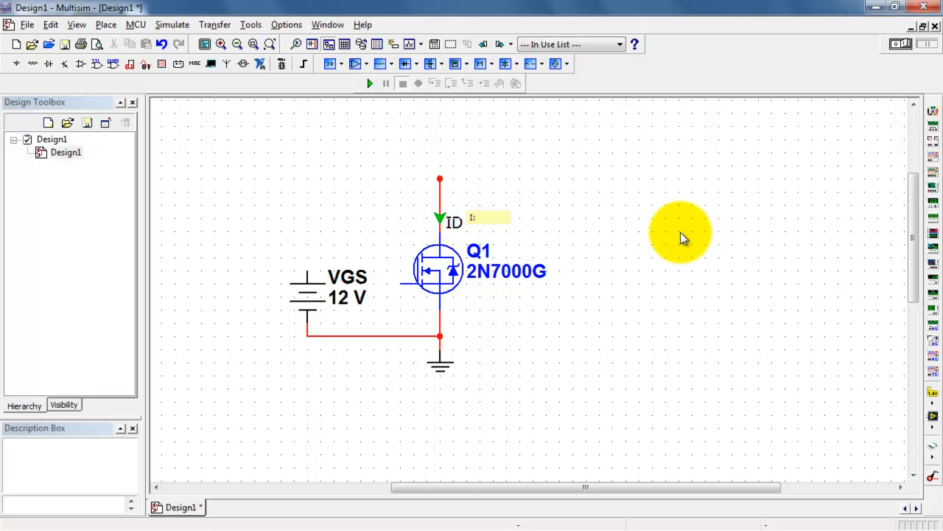
pyautogui.moveTo(434, 239)
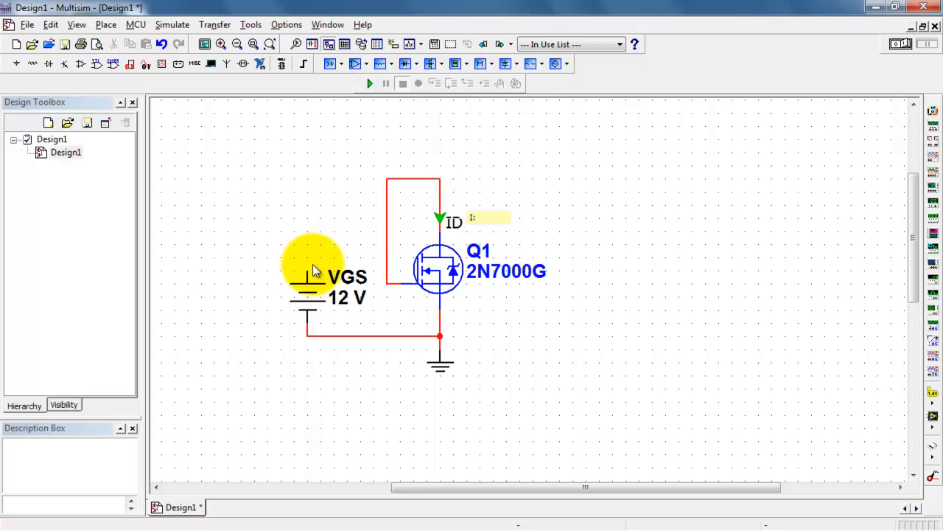
pyautogui.moveTo(395, 250)
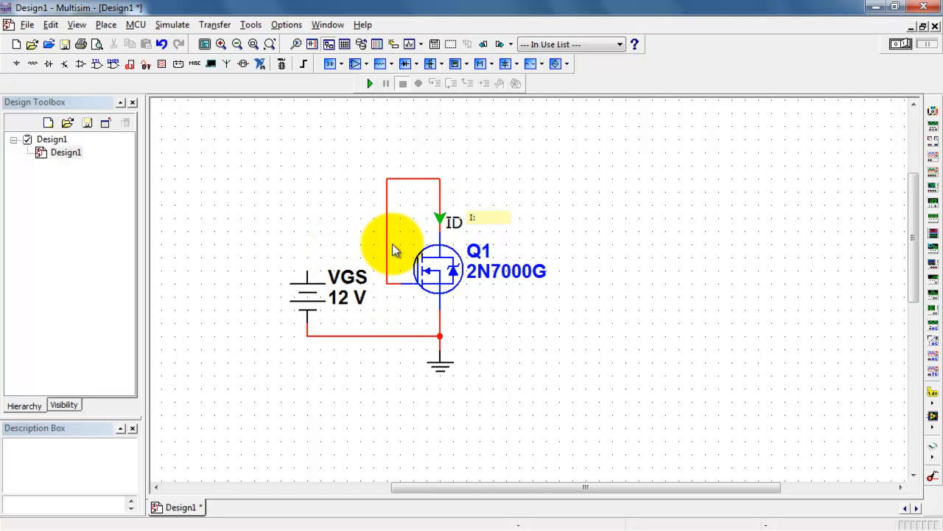
pyautogui.moveTo(306, 272)
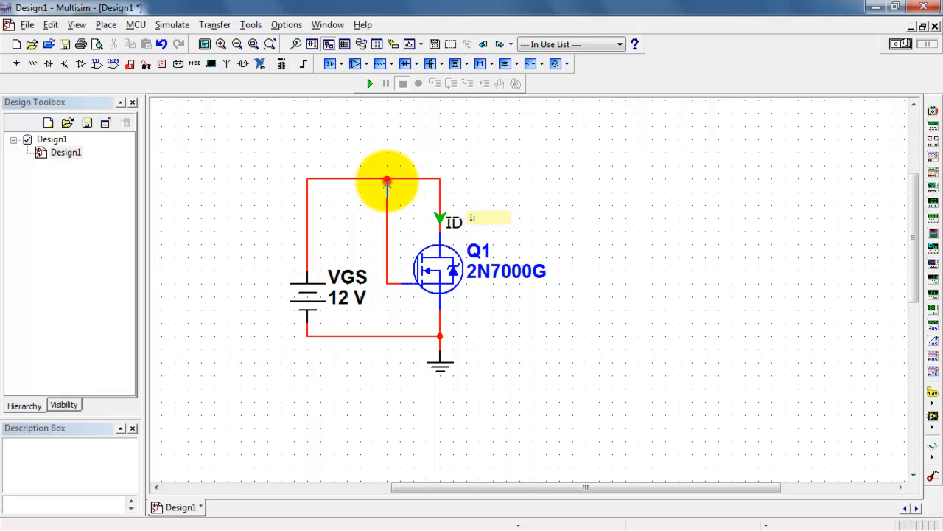
pyautogui.moveTo(641, 204)
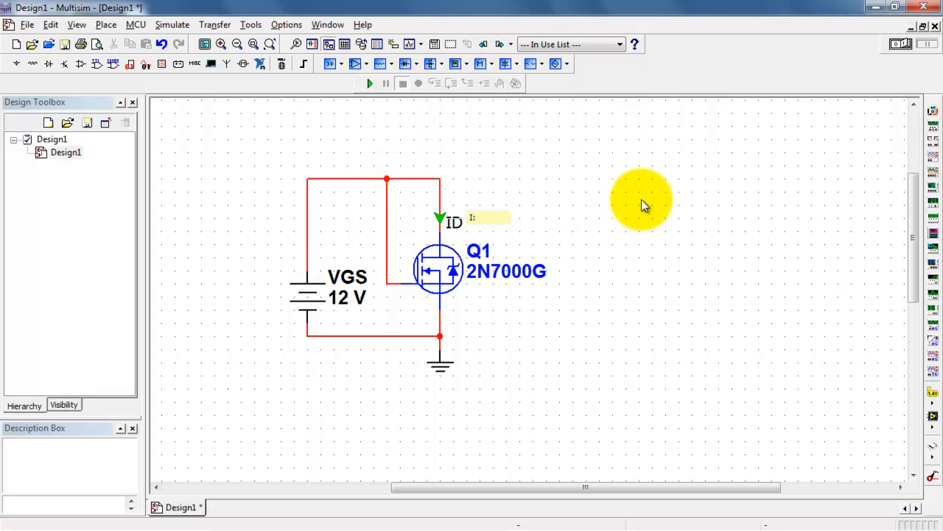
pyautogui.moveTo(764, 55)
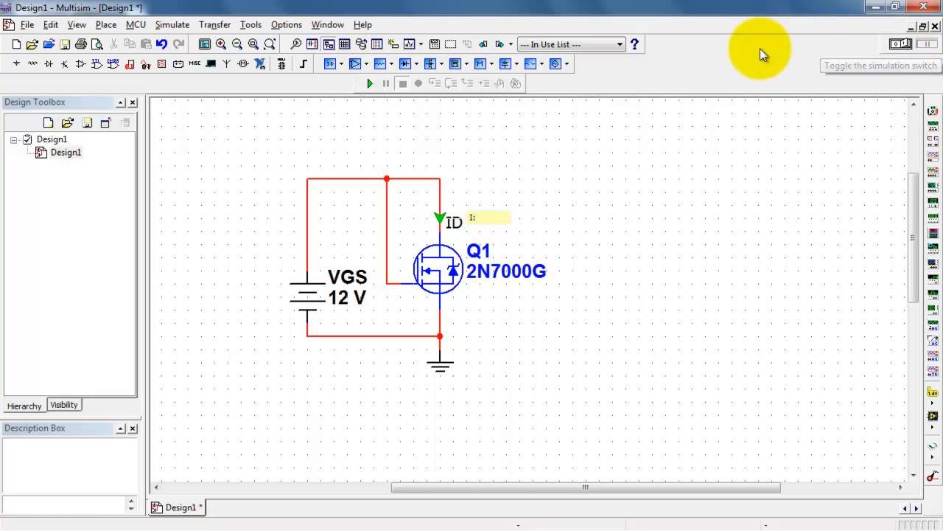
# - Set VGS to 5 V, run the simulation and check the ID probe reading
pyautogui.doubleClick(327, 295)
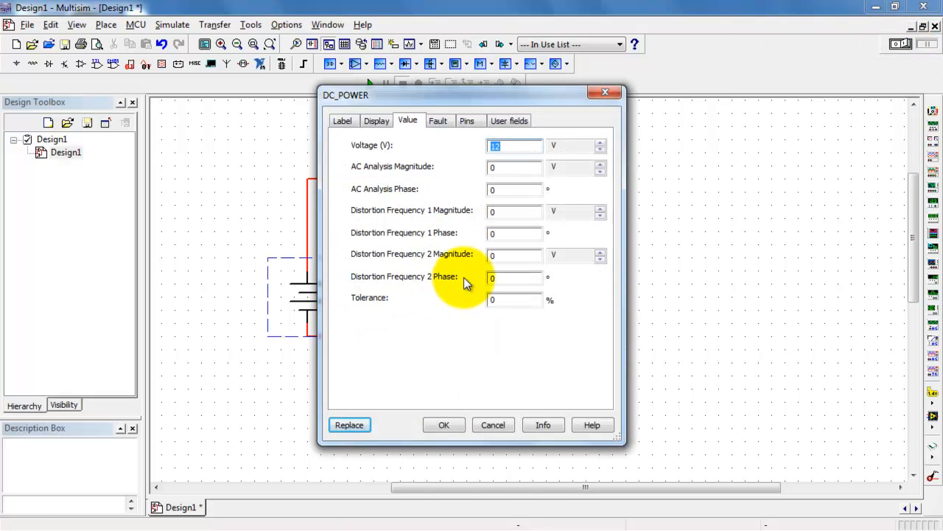
pyautogui.click(442, 425)
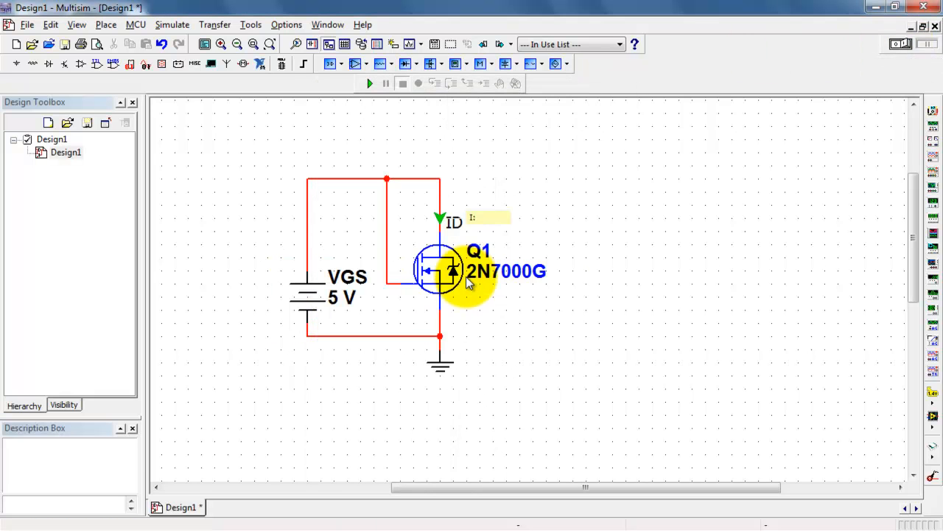
pyautogui.click(370, 83)
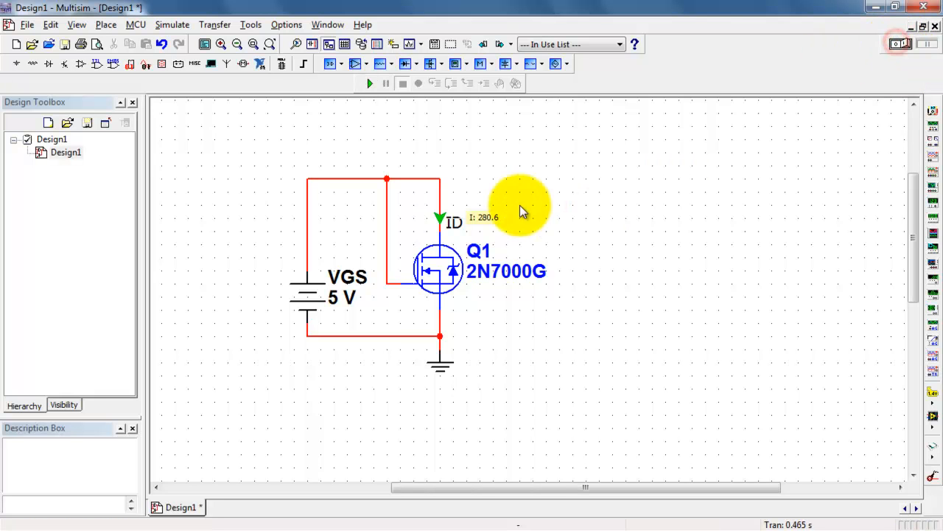
pyautogui.doubleClick(454, 221)
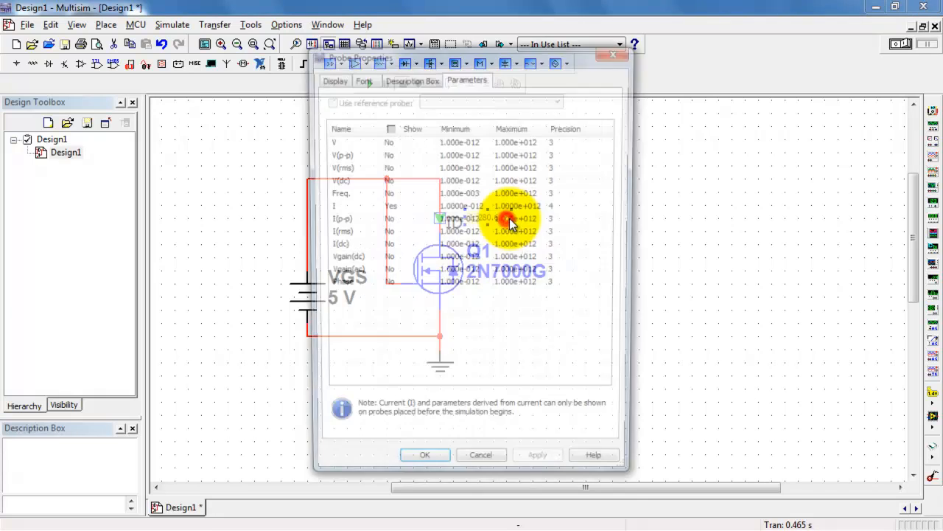
pyautogui.click(425, 454)
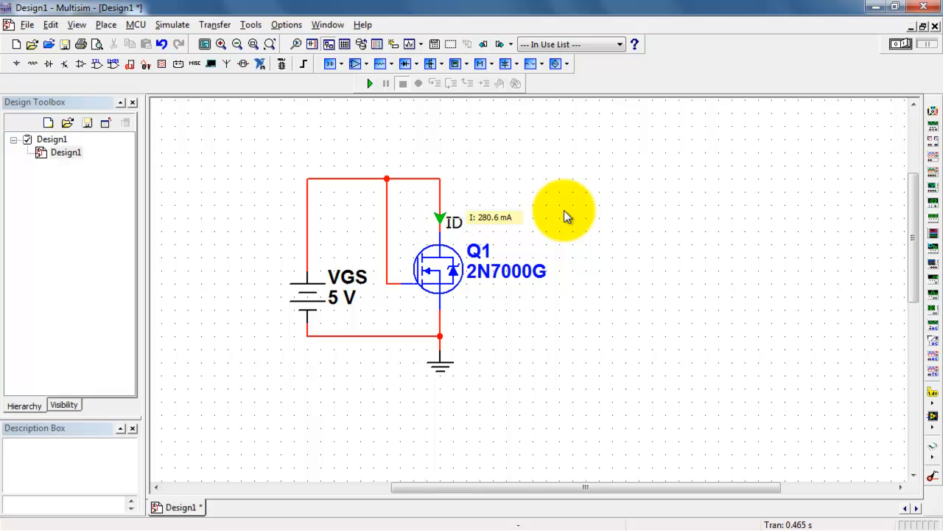
pyautogui.moveTo(333, 302)
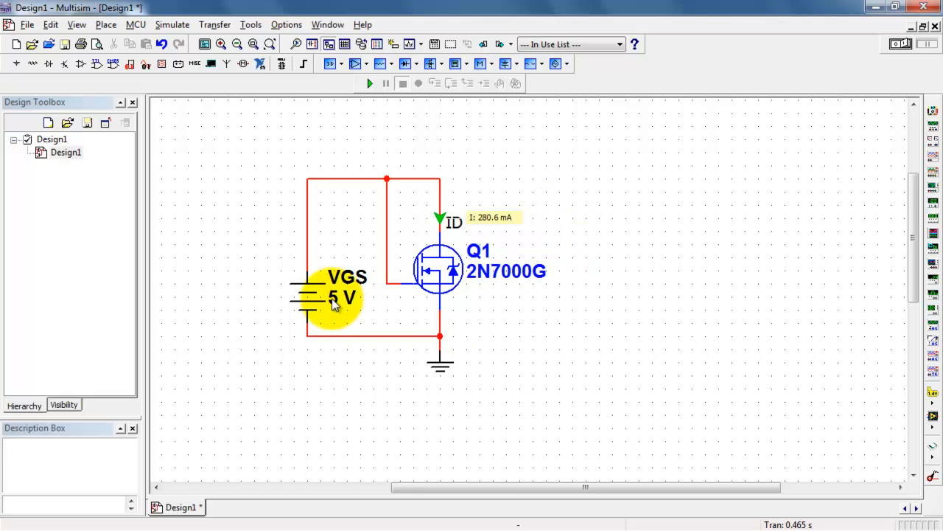
# - Set VGS to 1 V, rerun so ID reads about 278 pA, then stop the simulation
pyautogui.doubleClick(331, 298)
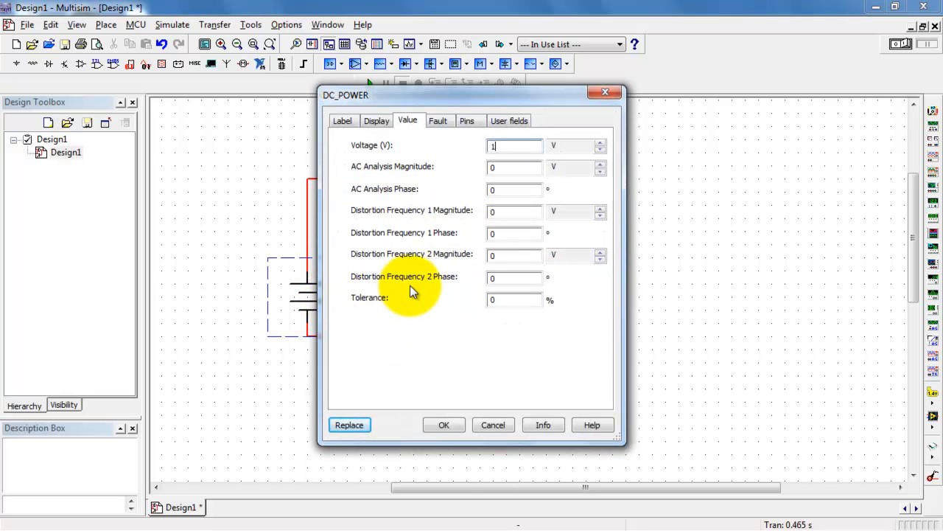
pyautogui.click(444, 424)
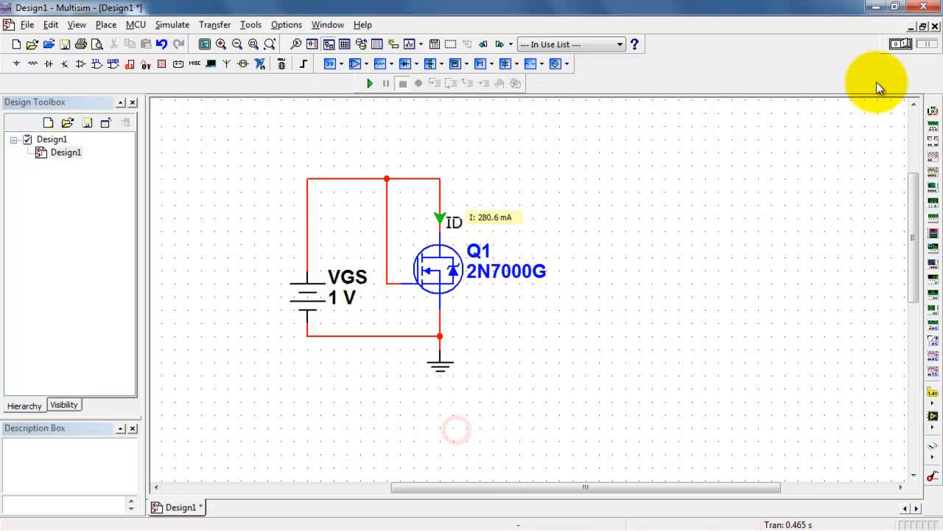
pyautogui.click(369, 83)
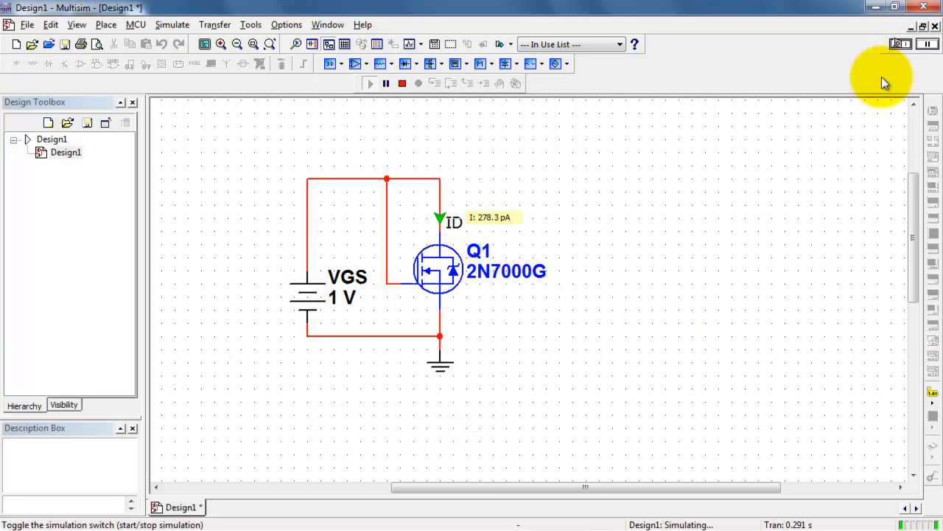
pyautogui.moveTo(510, 224)
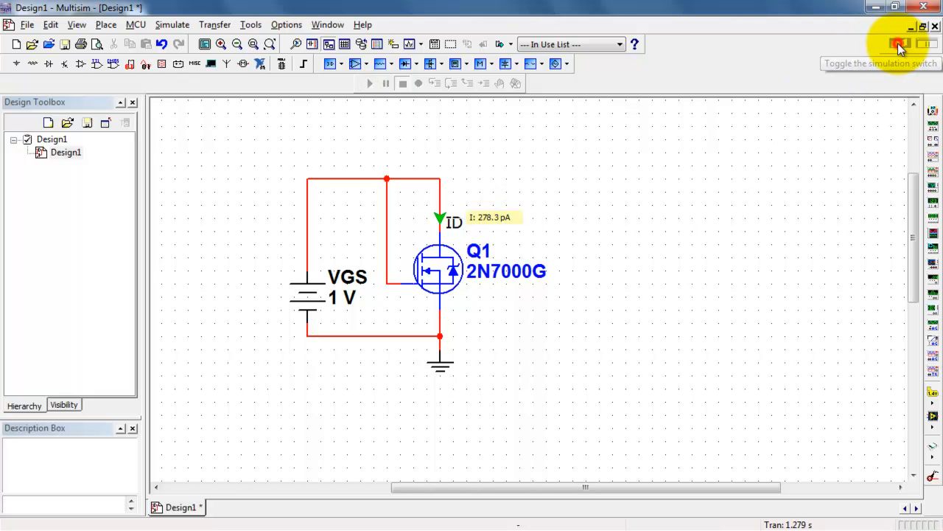
pyautogui.click(899, 45)
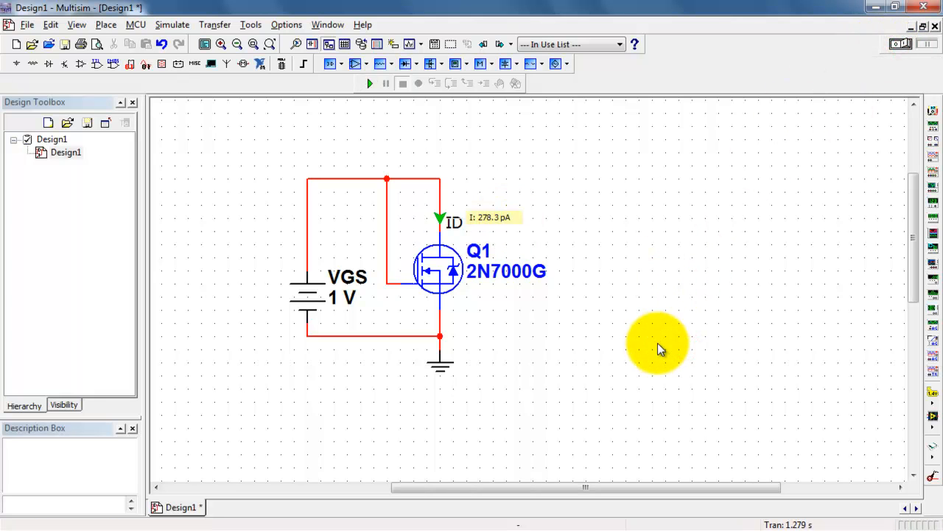
pyautogui.moveTo(516, 292)
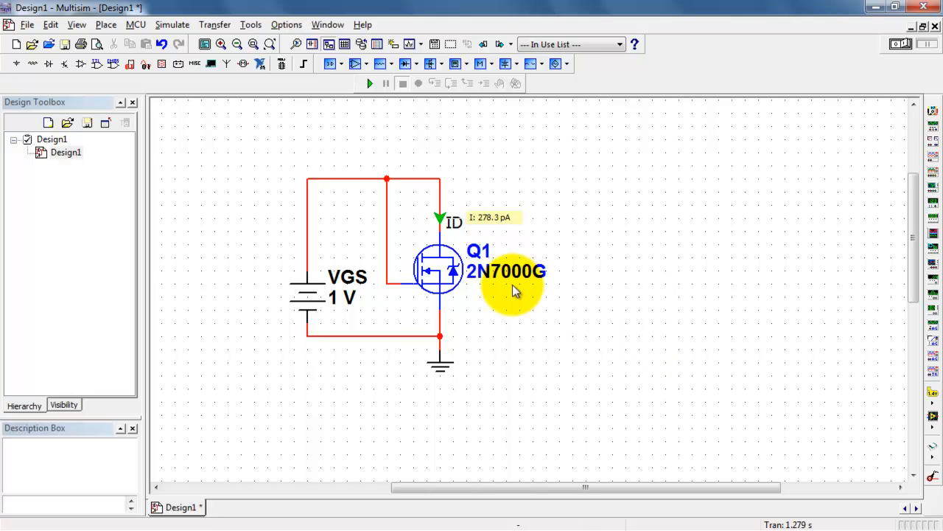
pyautogui.moveTo(339, 294)
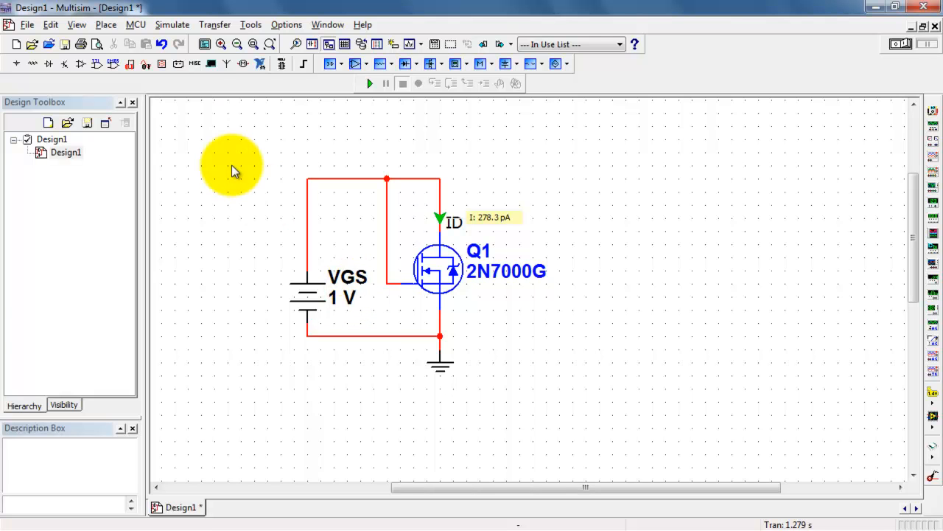
# - Configure a DC sweep of source VGS from 0 to 4 V in 0.1 V steps
pyautogui.click(173, 23)
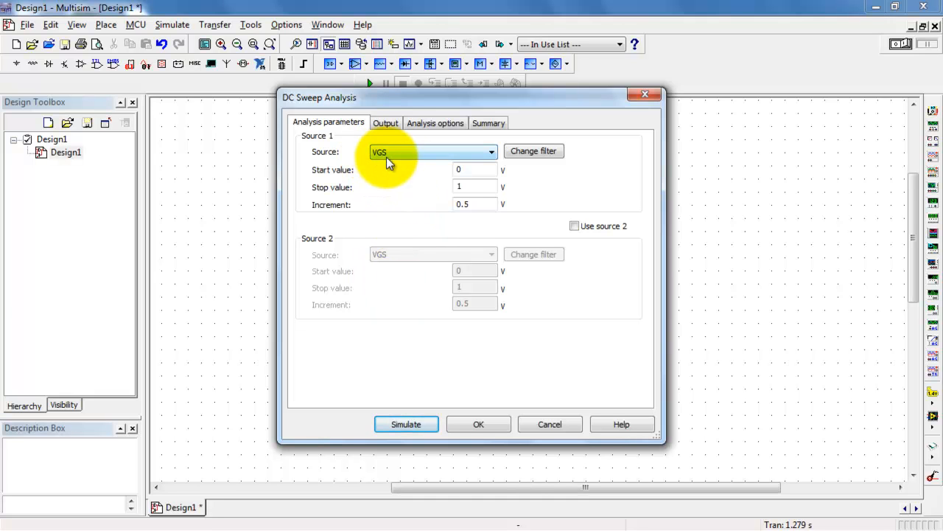
pyautogui.click(472, 185)
pyautogui.write('4')
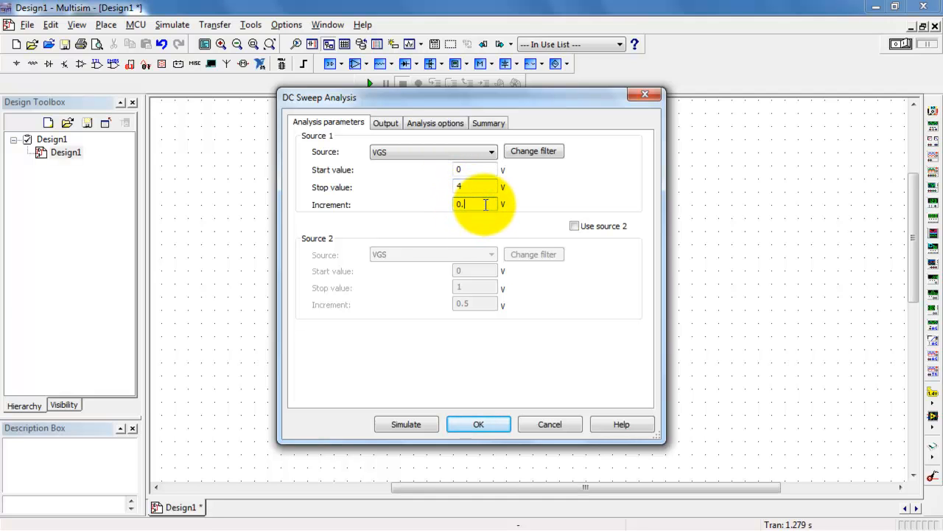
pyautogui.write('1')
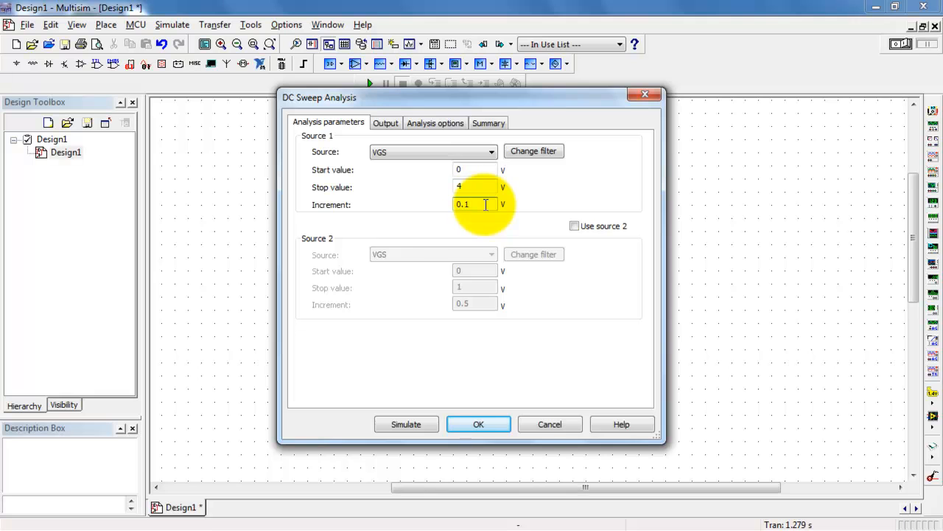
# - Add the drain current I(ID) as the sweep's output variable
pyautogui.click(386, 122)
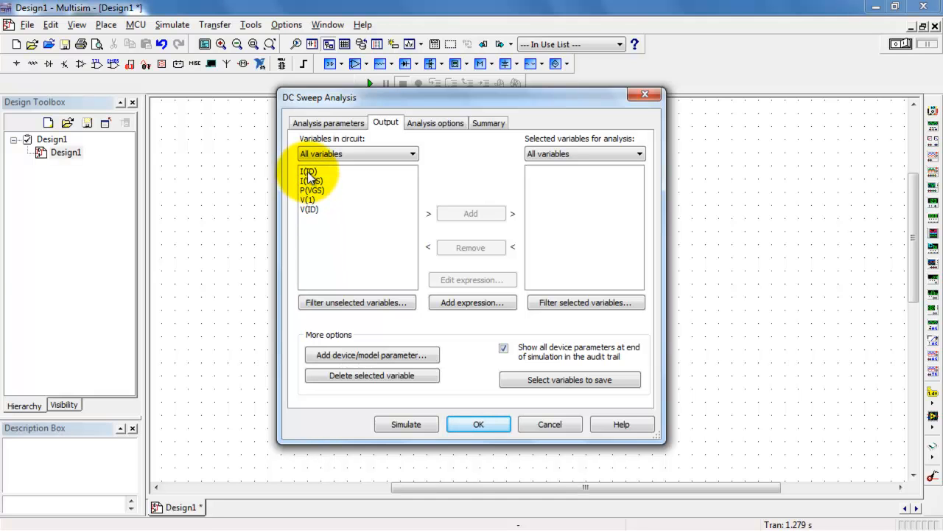
pyautogui.click(309, 171)
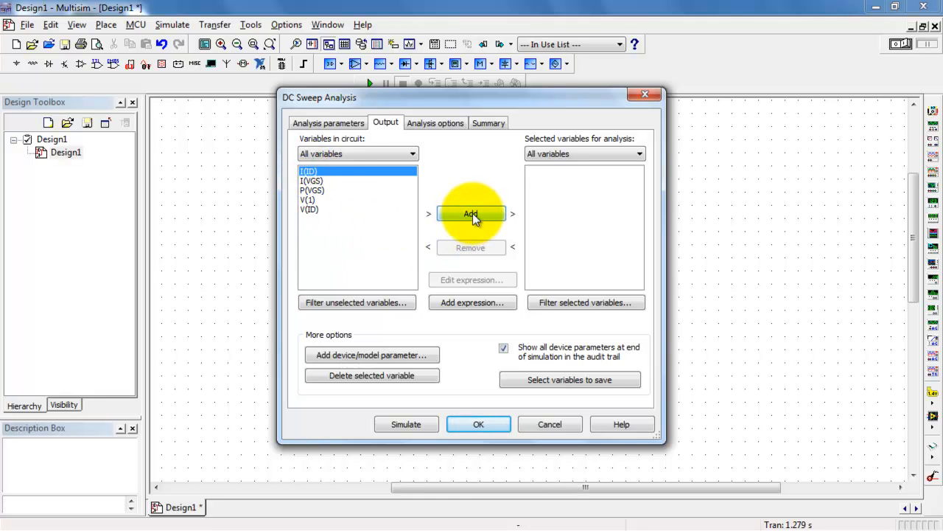
pyautogui.click(472, 214)
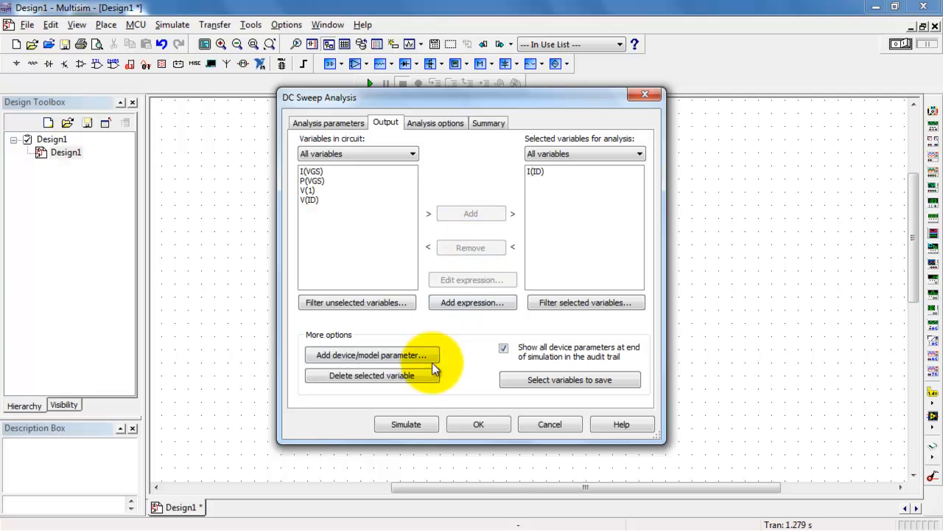
# - Run the sweep, show grid and cursors, and place cursor 1 at x1 ≈ 2.2425 V threshold
pyautogui.click(406, 424)
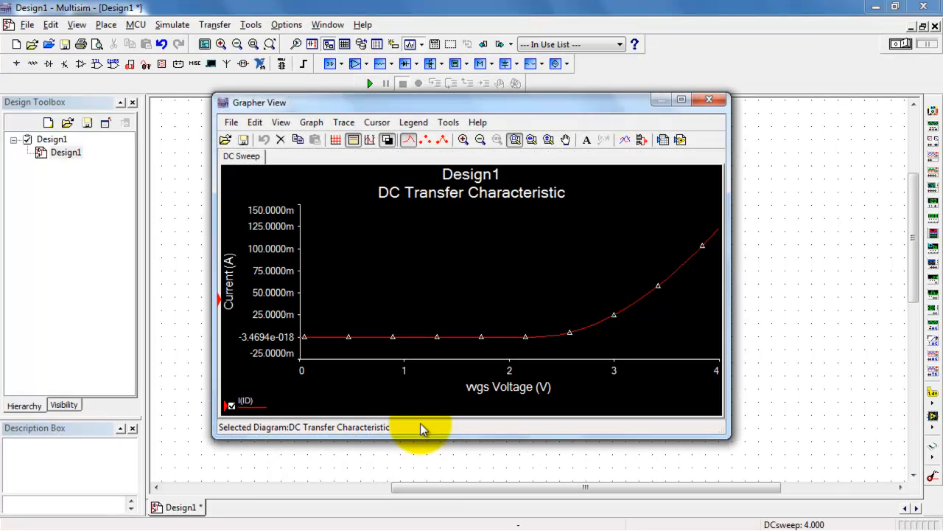
pyautogui.moveTo(421, 425)
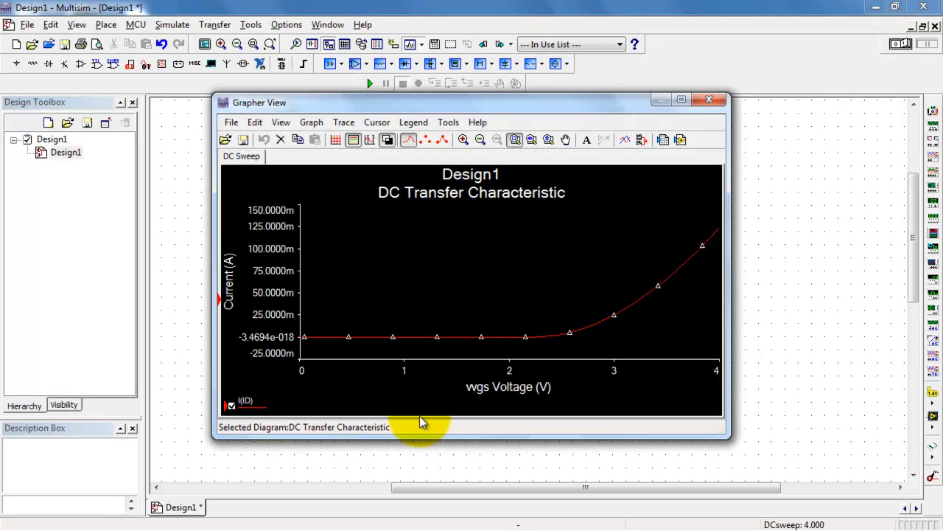
pyautogui.click(313, 338)
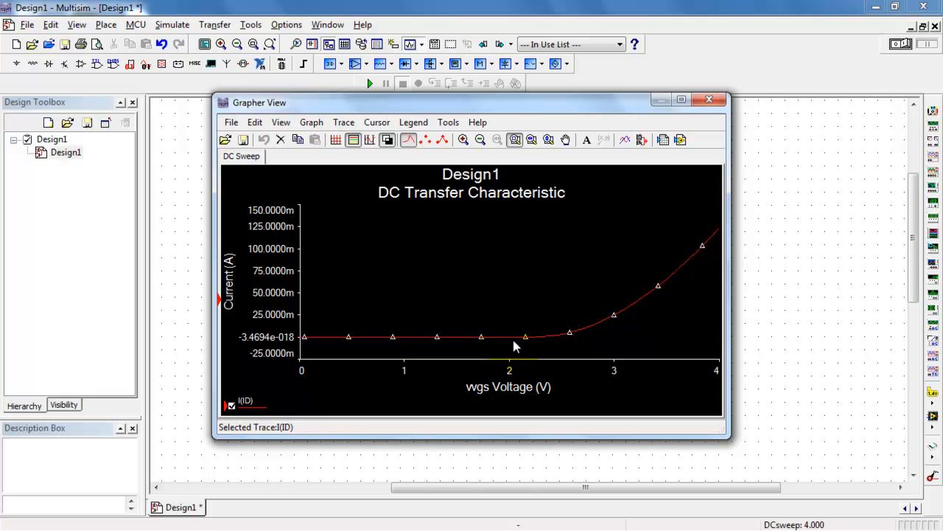
pyautogui.moveTo(548, 328)
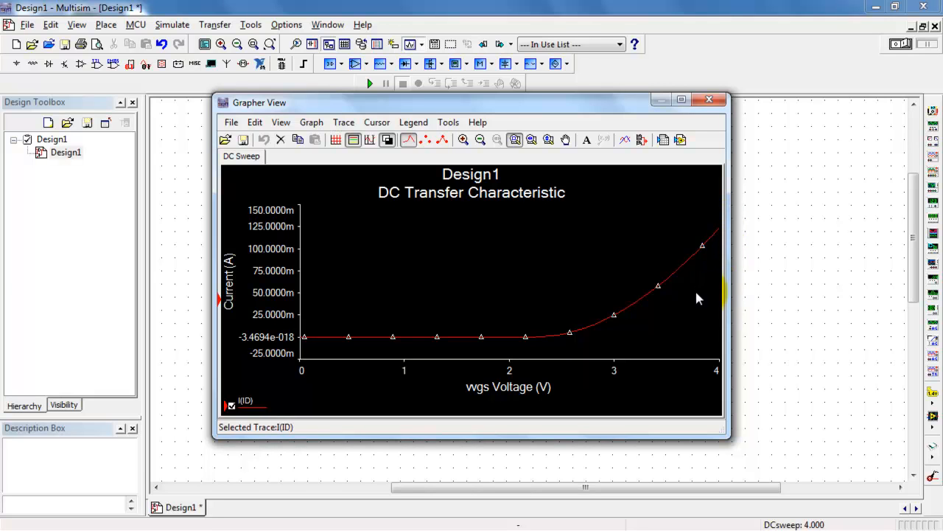
pyautogui.click(336, 140)
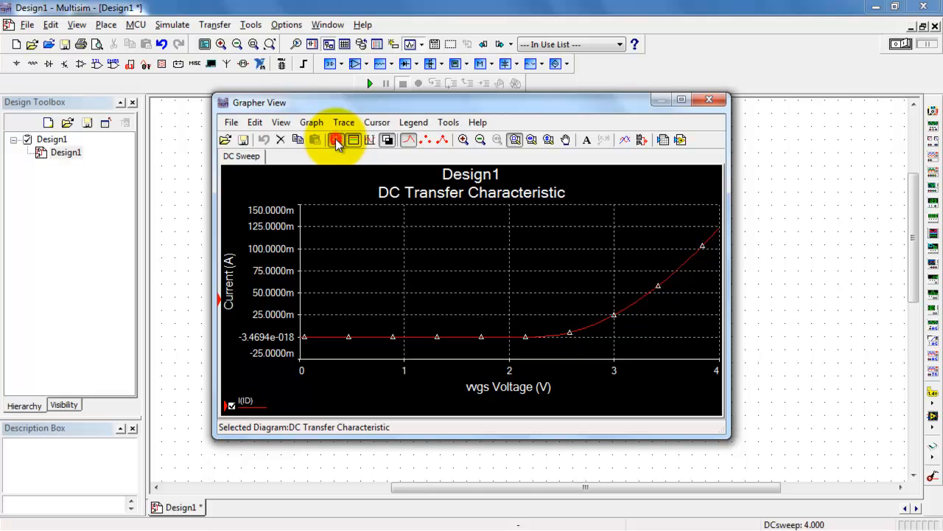
pyautogui.click(336, 139)
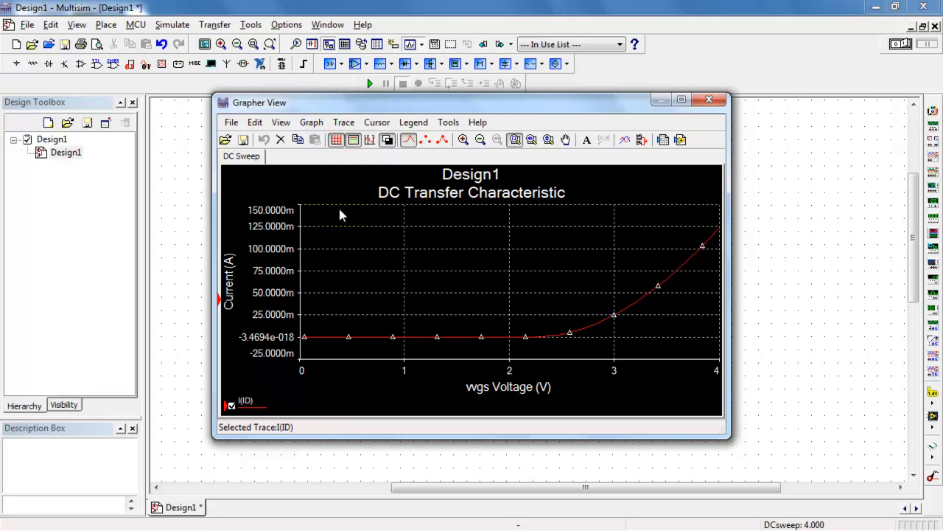
pyautogui.moveTo(370, 140)
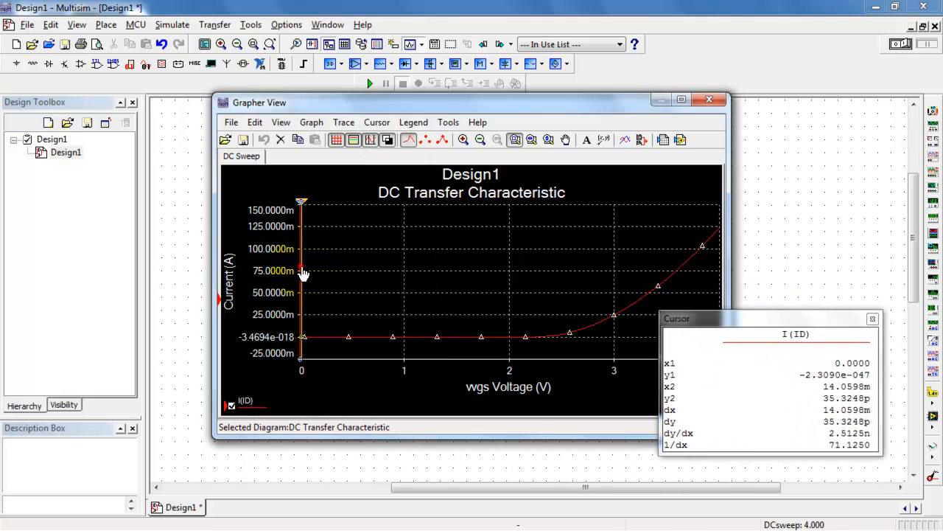
pyautogui.moveTo(302, 271); pyautogui.dragTo(530, 203)
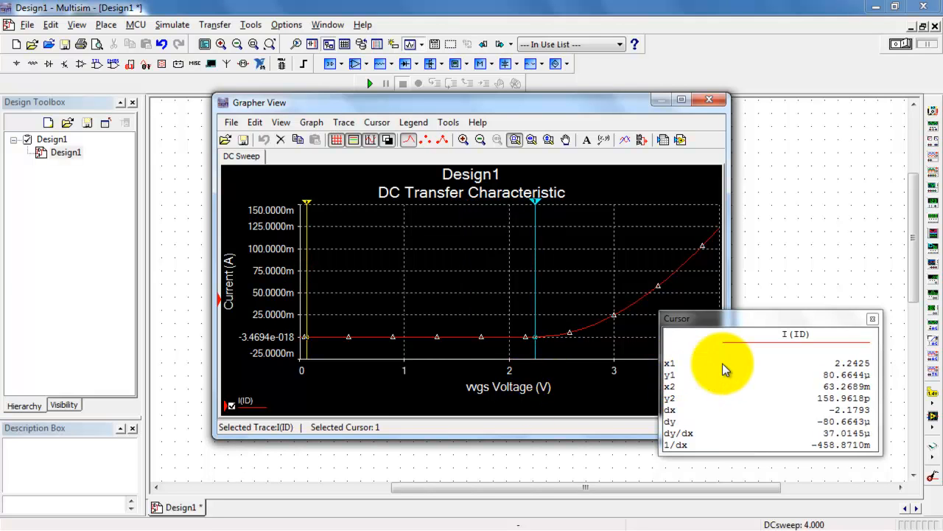
pyautogui.moveTo(881, 371)
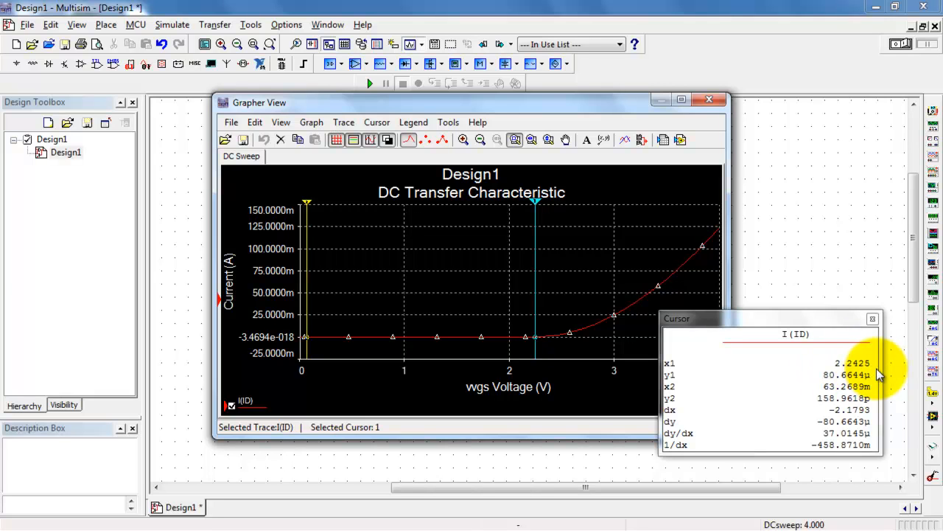
pyautogui.moveTo(799, 227)
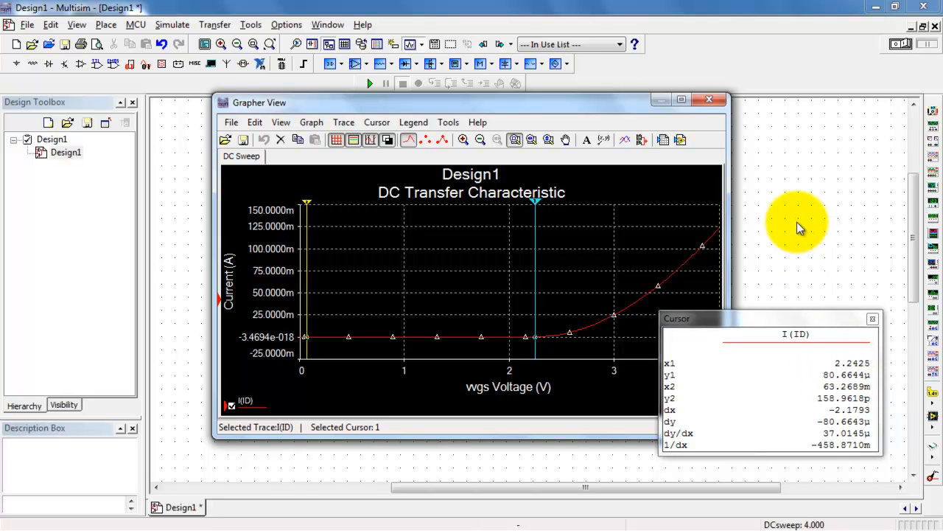